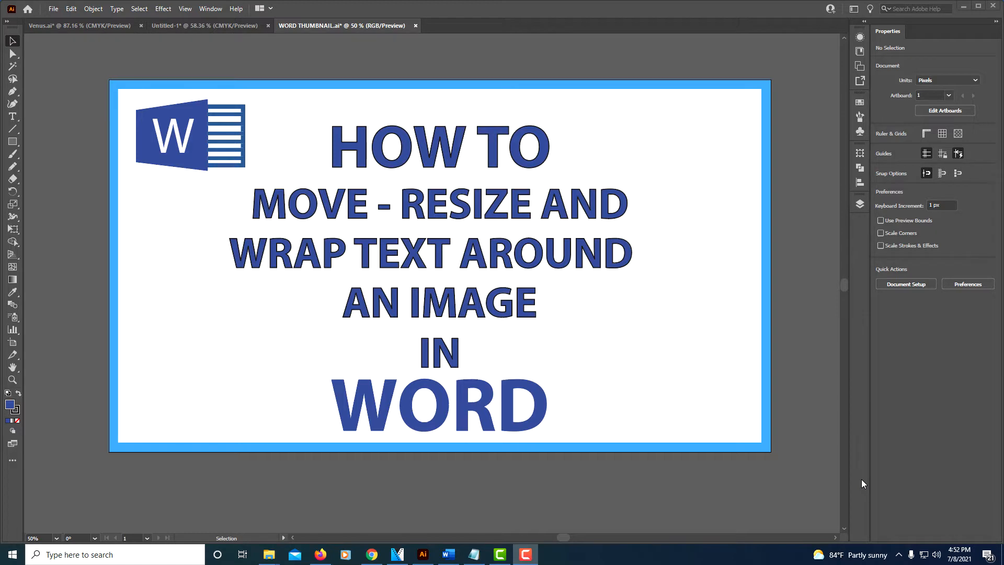
mouse_move(546, 517)
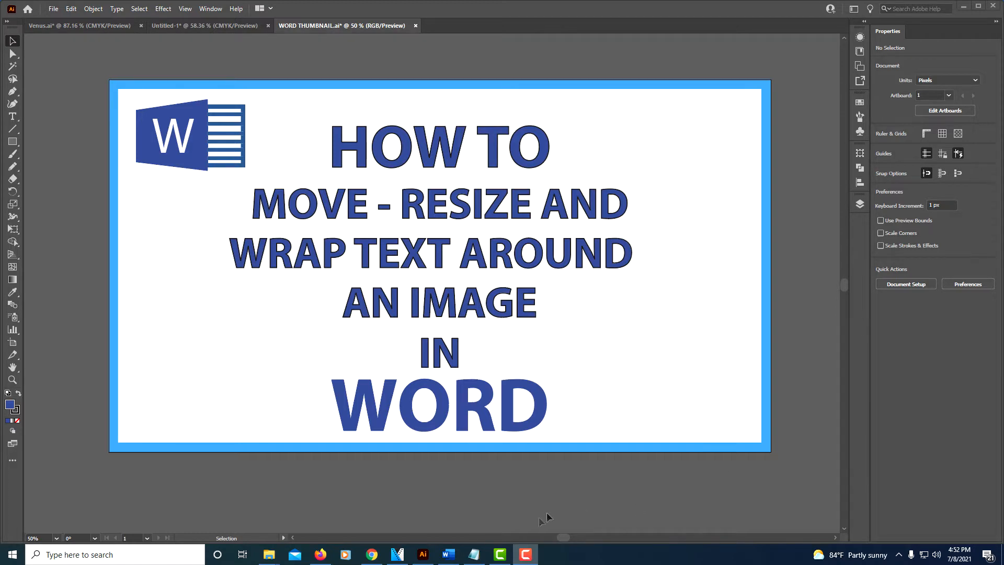
Step: Insert the mountain-lake photo at the end of the essay on page 2 and shrink it to half width
left_click(448, 554)
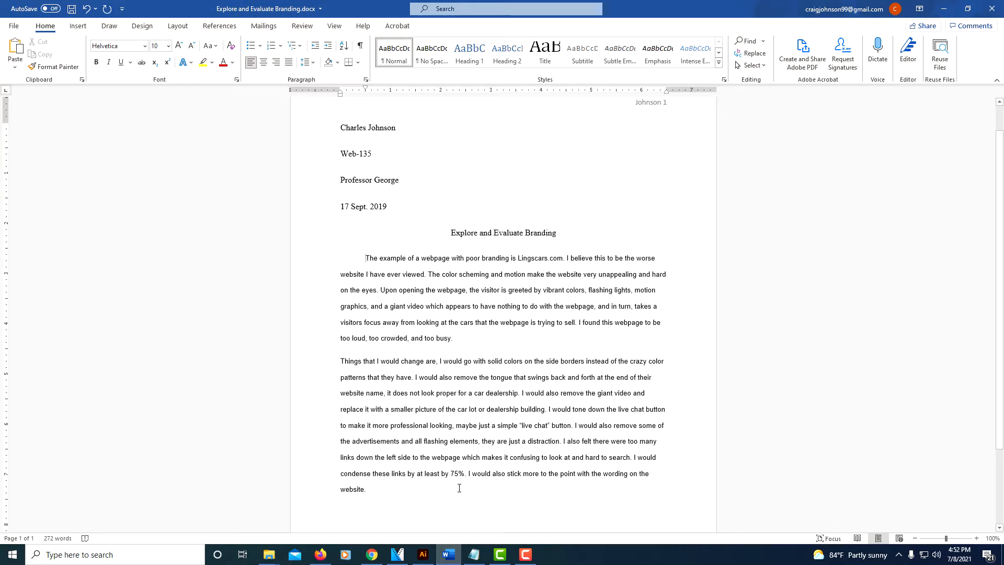
mouse_move(269, 554)
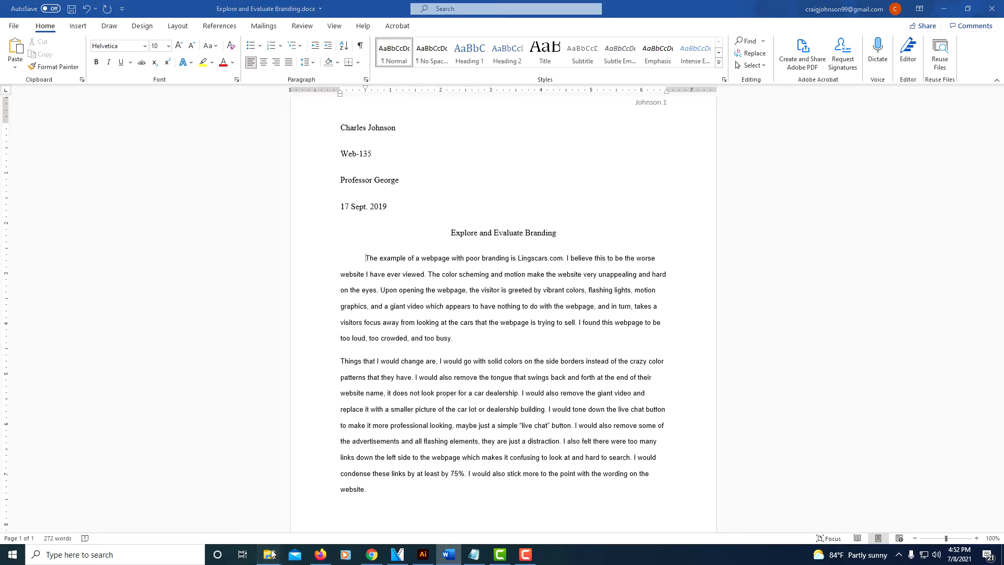
left_click(269, 554)
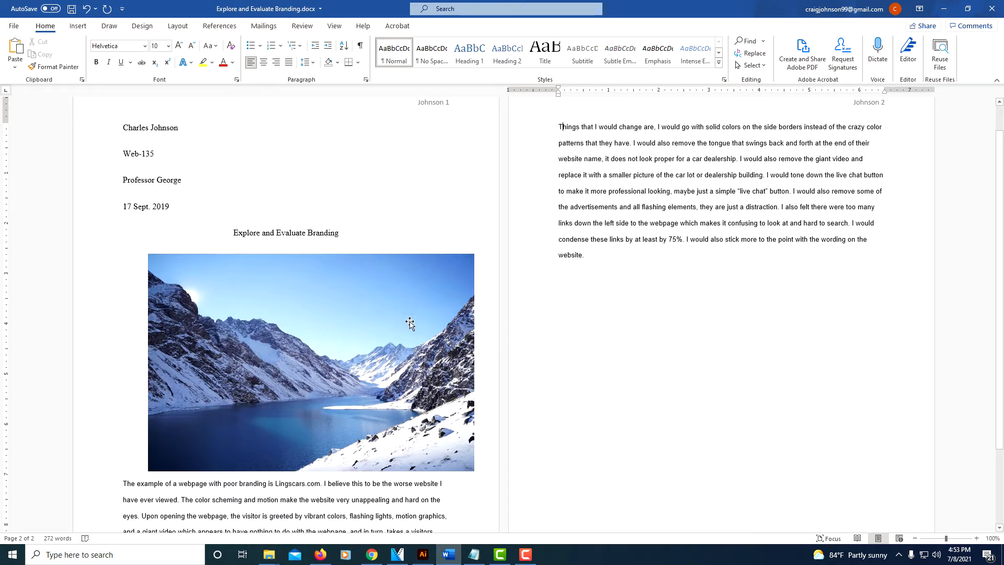
mouse_move(403, 326)
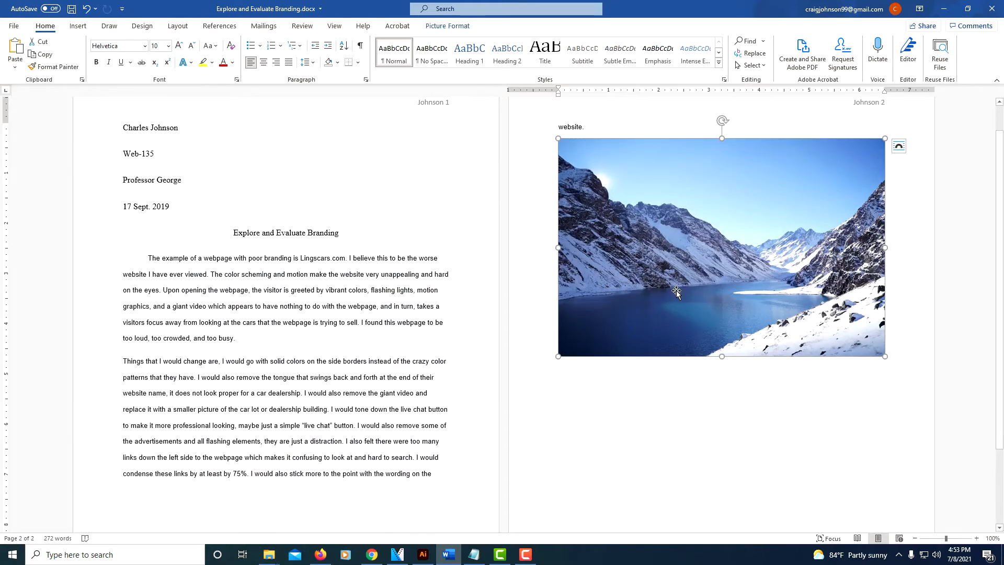
scroll("down", 3)
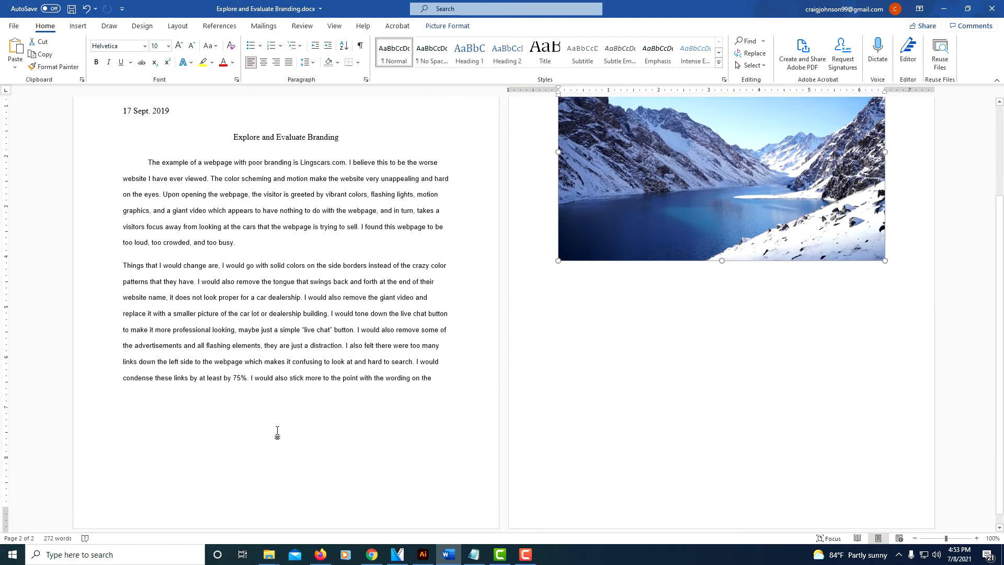
scroll("up", 3)
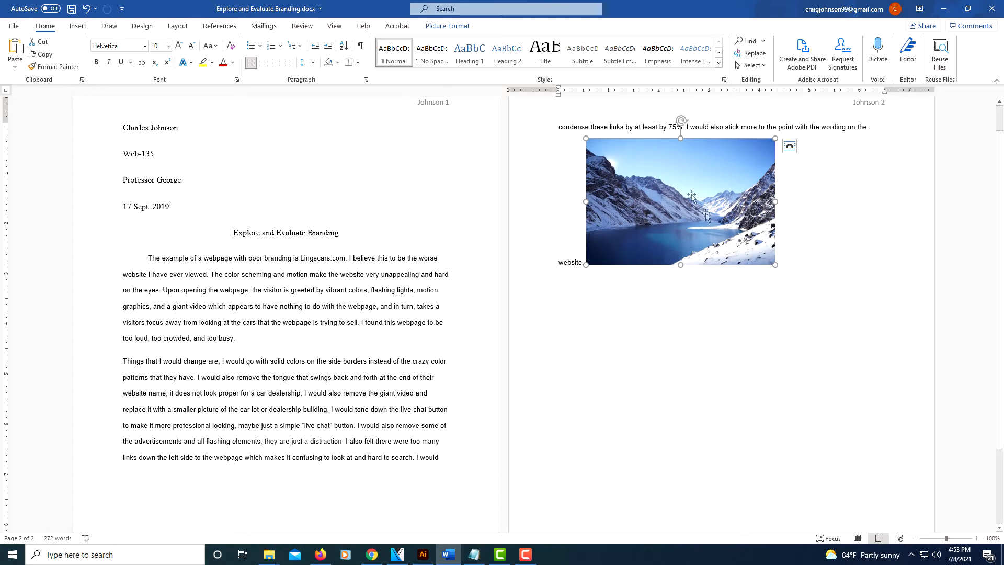
mouse_move(625, 168)
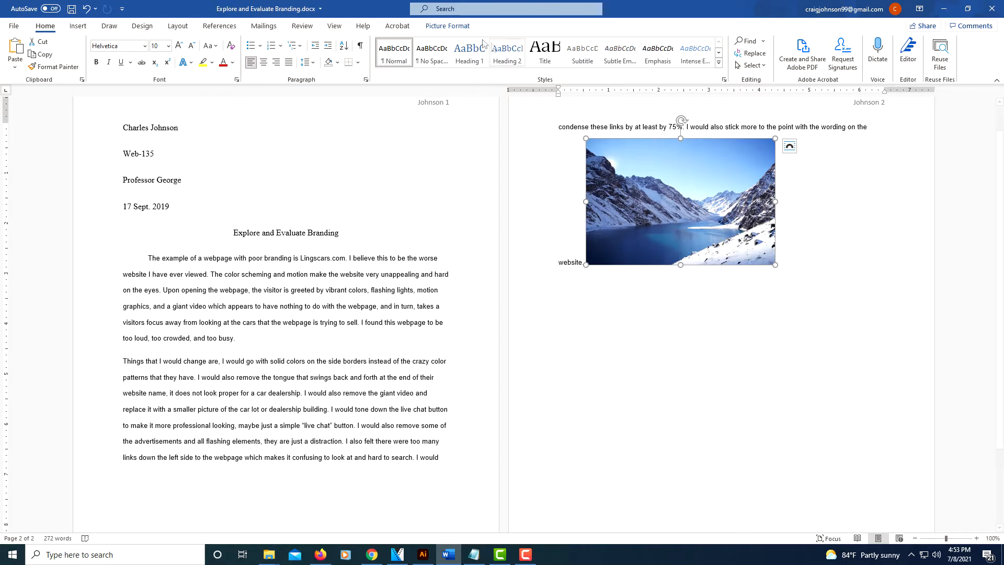
Step: Preview the thick black frame, soft faded edges and rounded-reflection picture styles on the photo
left_click(447, 26)
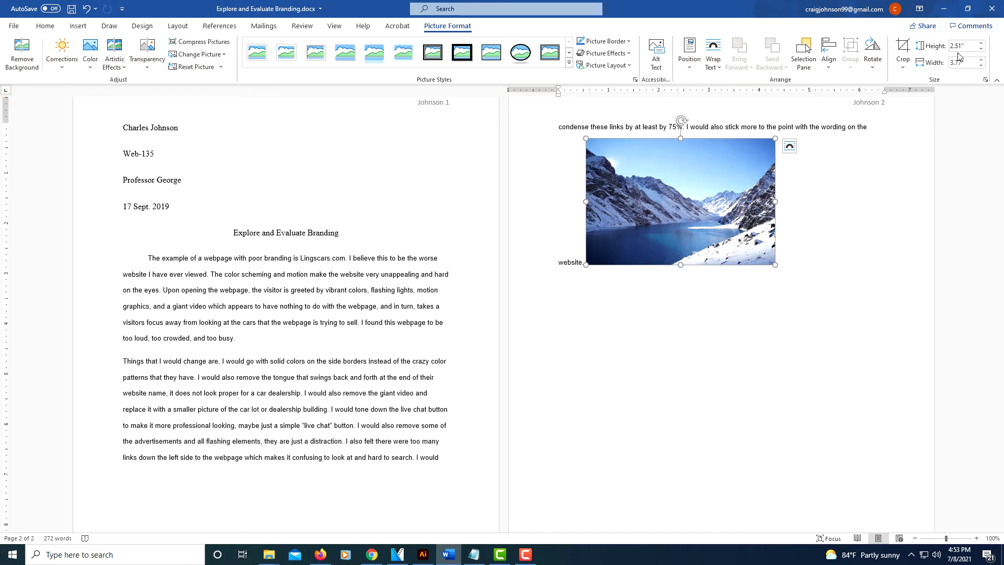
mouse_move(756, 180)
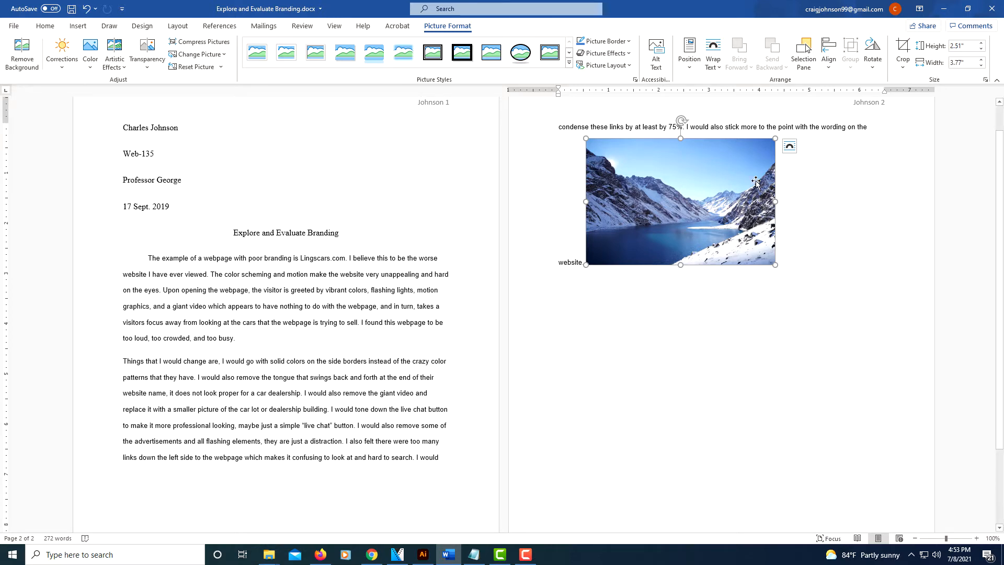
mouse_move(711, 204)
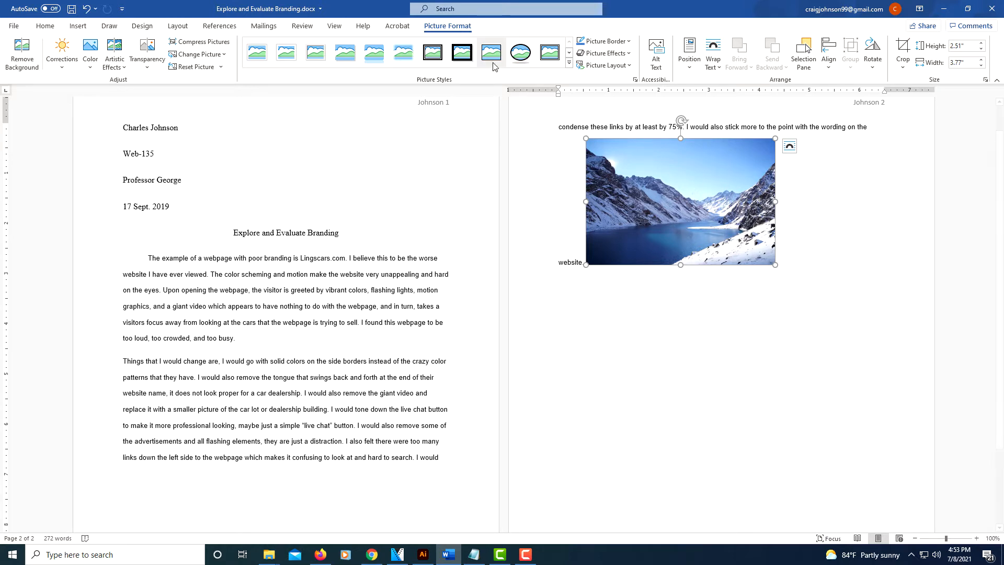
left_click(431, 52)
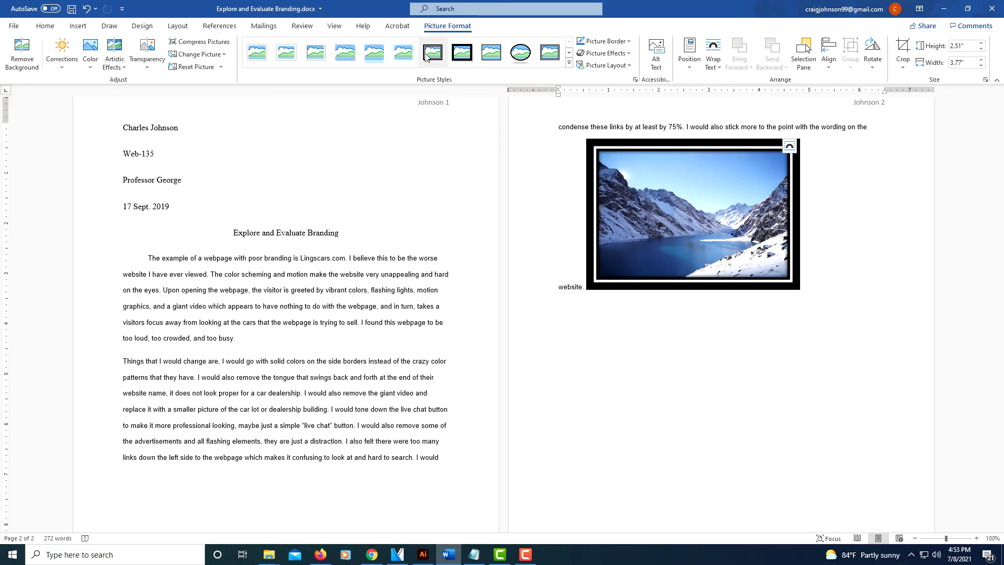
left_click(404, 52)
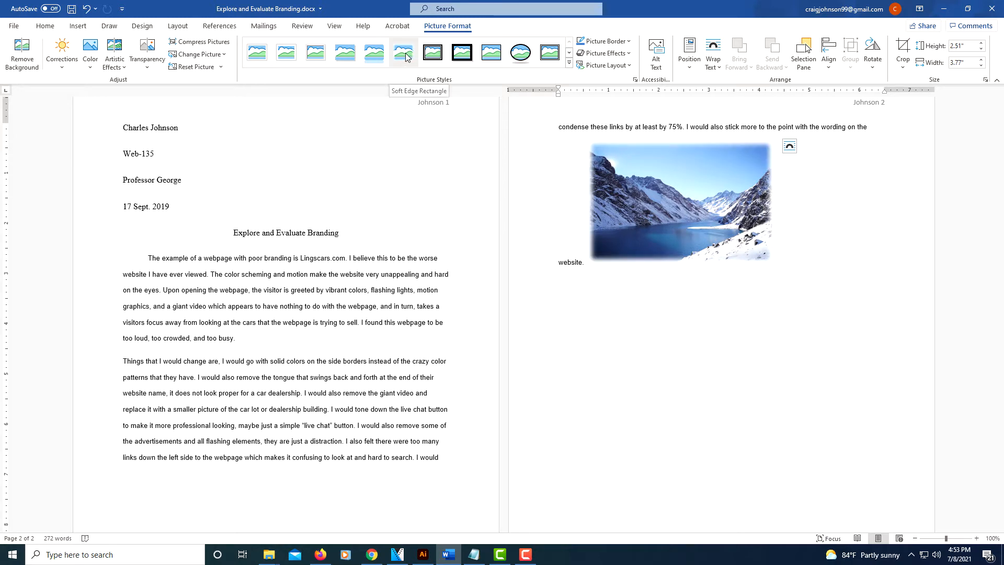
left_click(373, 53)
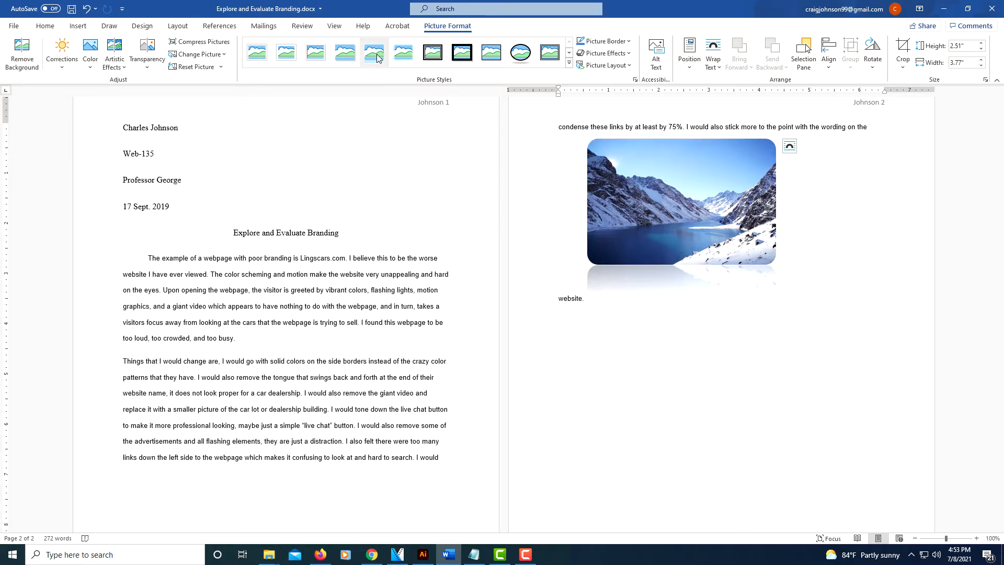
Step: Try the black frame and shadowed oval styles again, then restore the photo's plain unstyled look
left_click(461, 52)
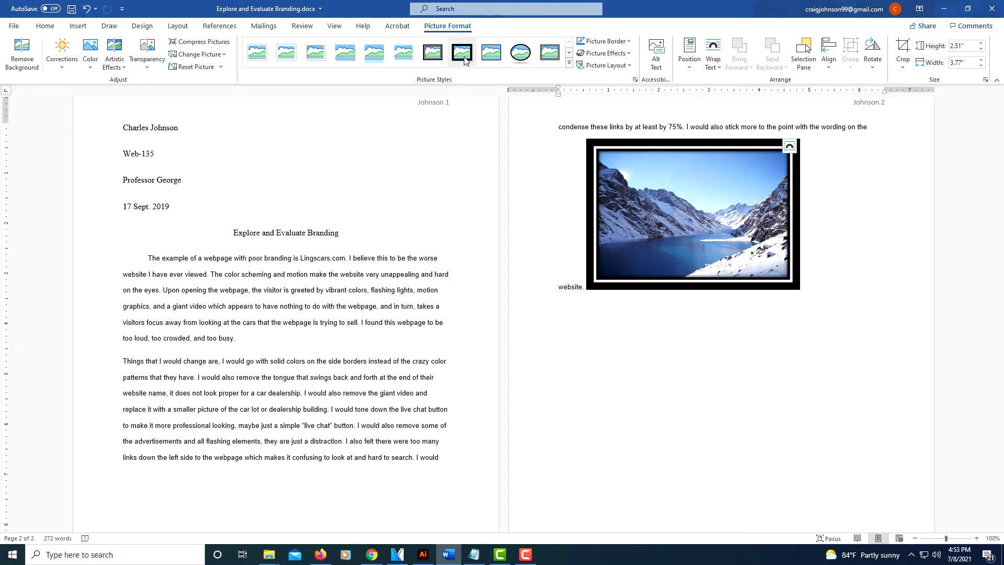
left_click(520, 52)
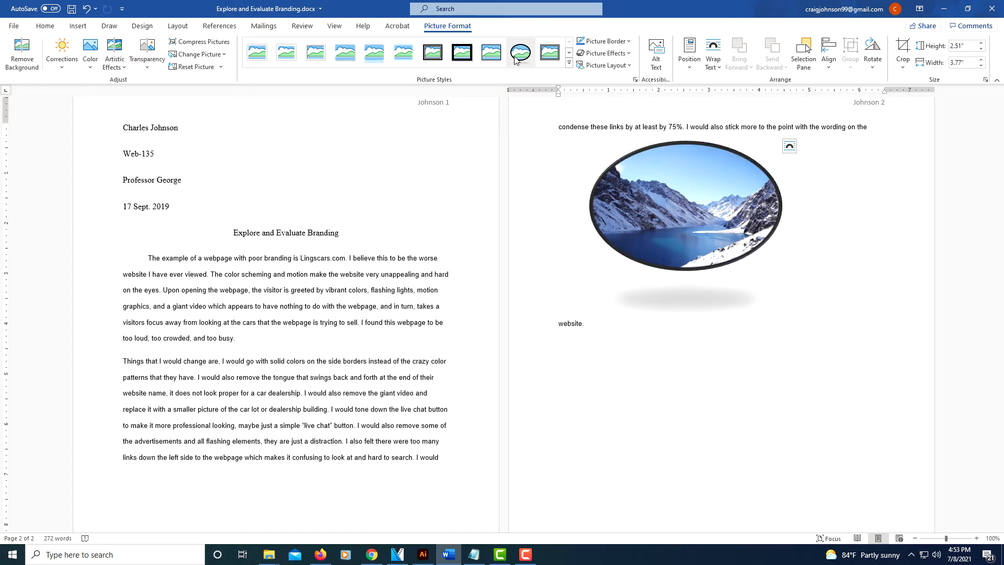
left_click(315, 52)
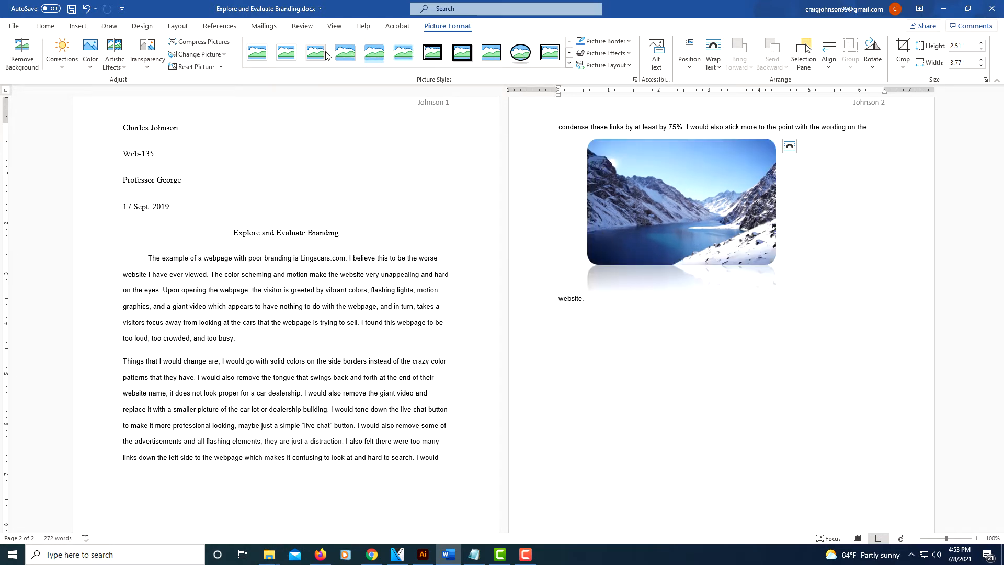
left_click(257, 52)
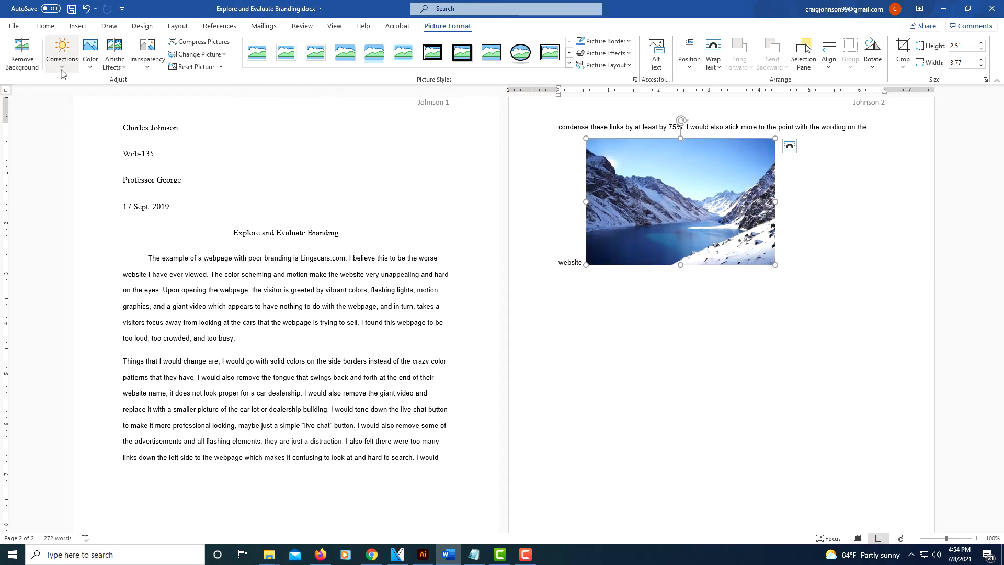
mouse_move(146, 53)
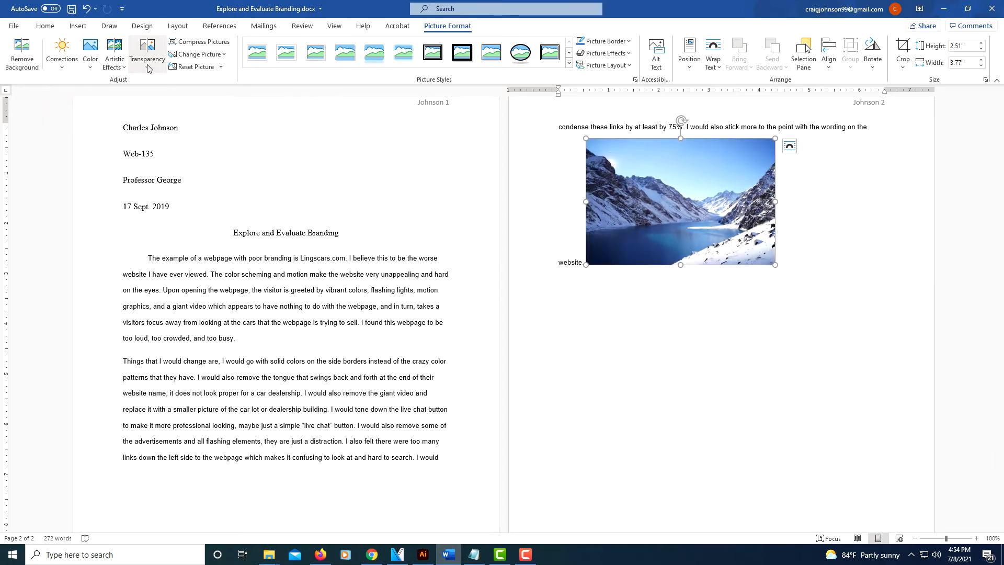
mouse_move(146, 53)
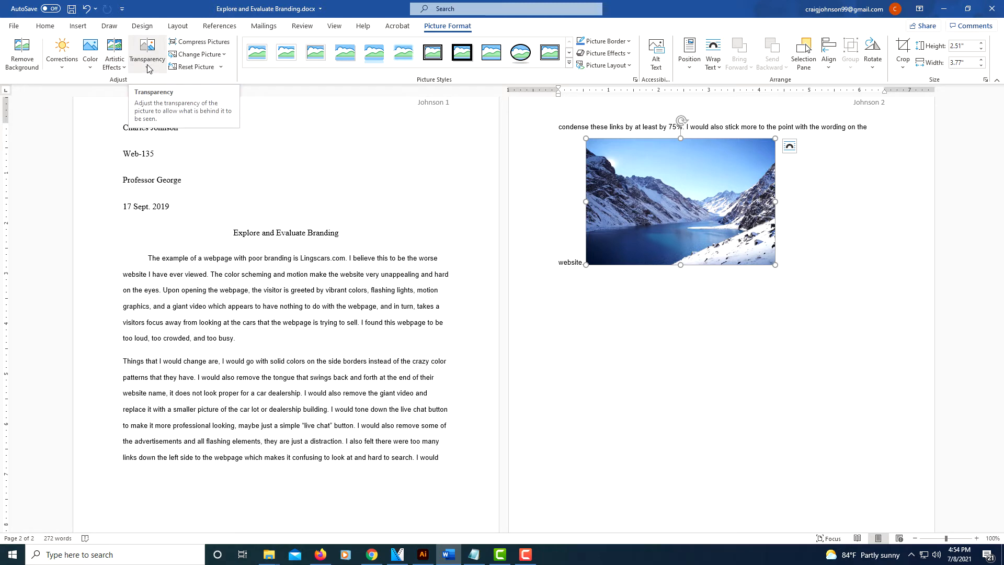
Step: Preview a high-transparency preset so the photo looks pale and washed out
left_click(147, 53)
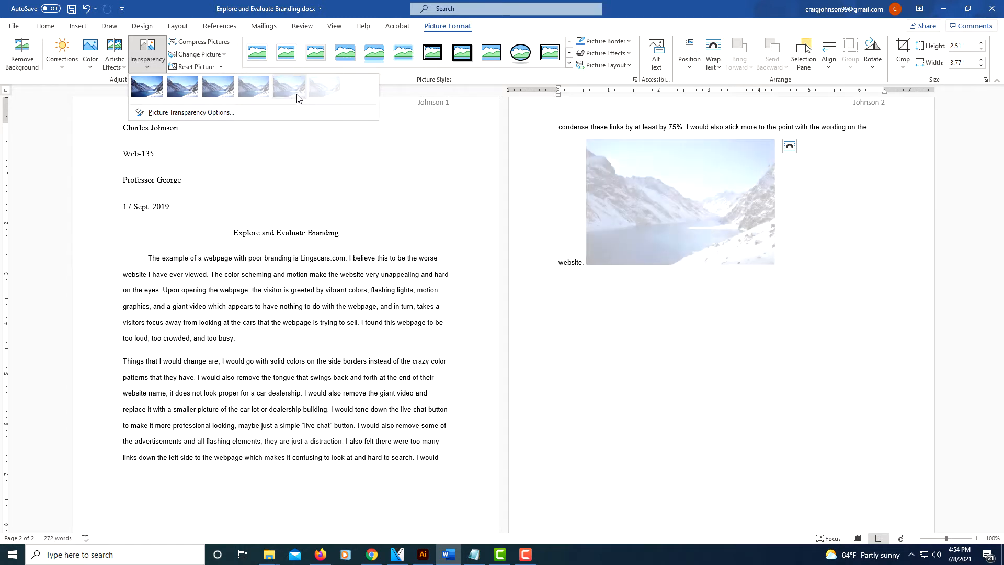
mouse_move(324, 87)
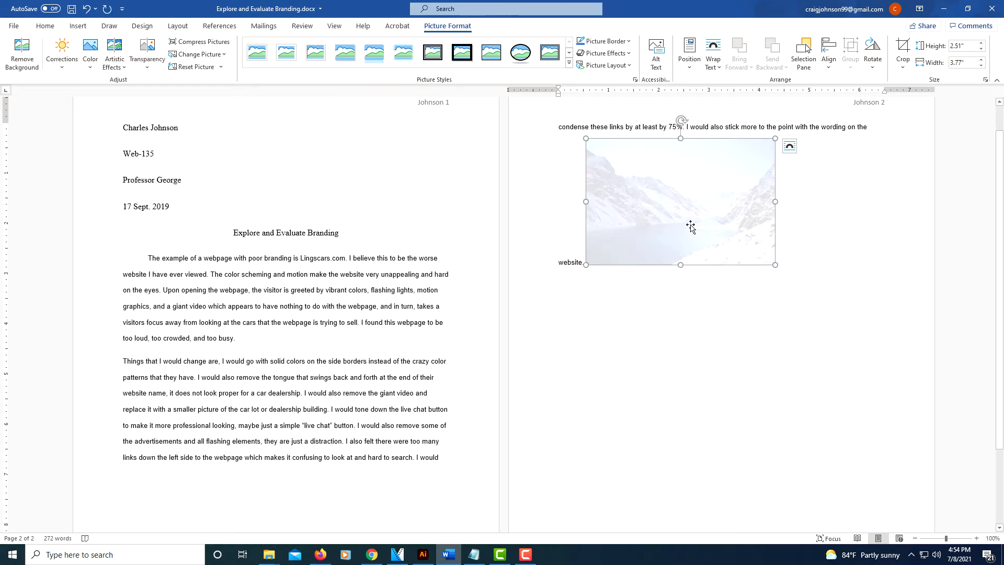
mouse_move(789, 146)
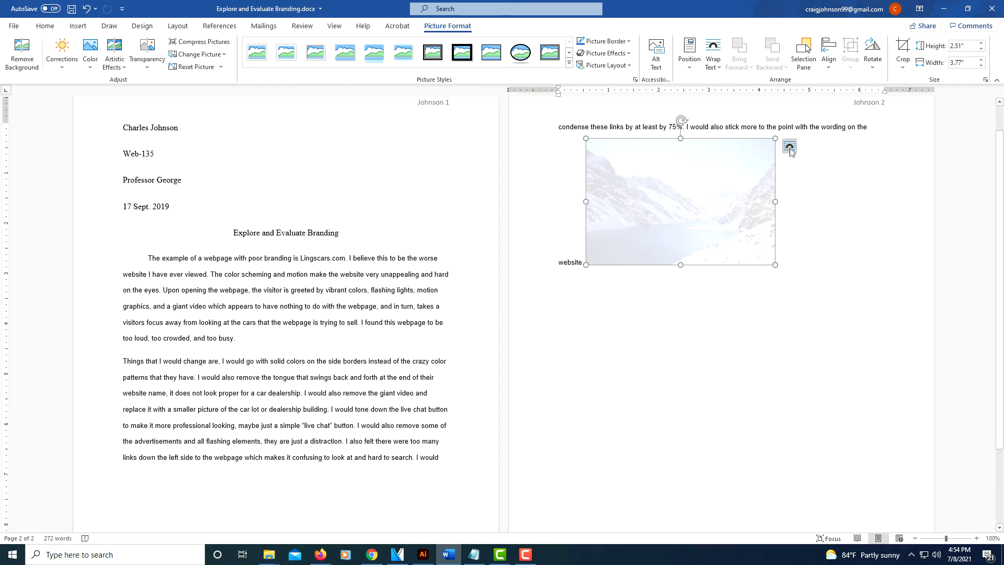
mouse_move(789, 147)
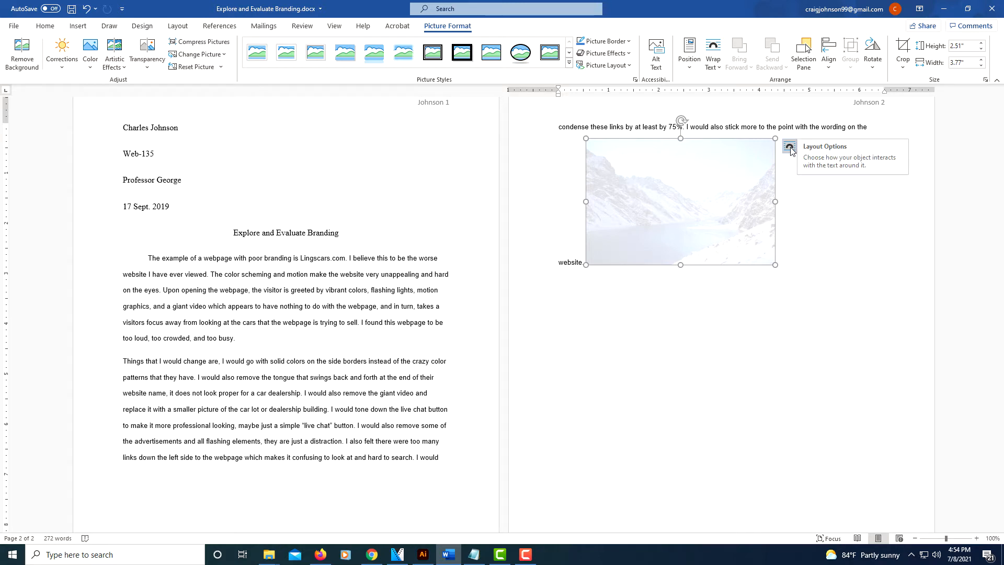
Step: Set the faded photo's layout to Behind Text so it sits as a page background
left_click(788, 146)
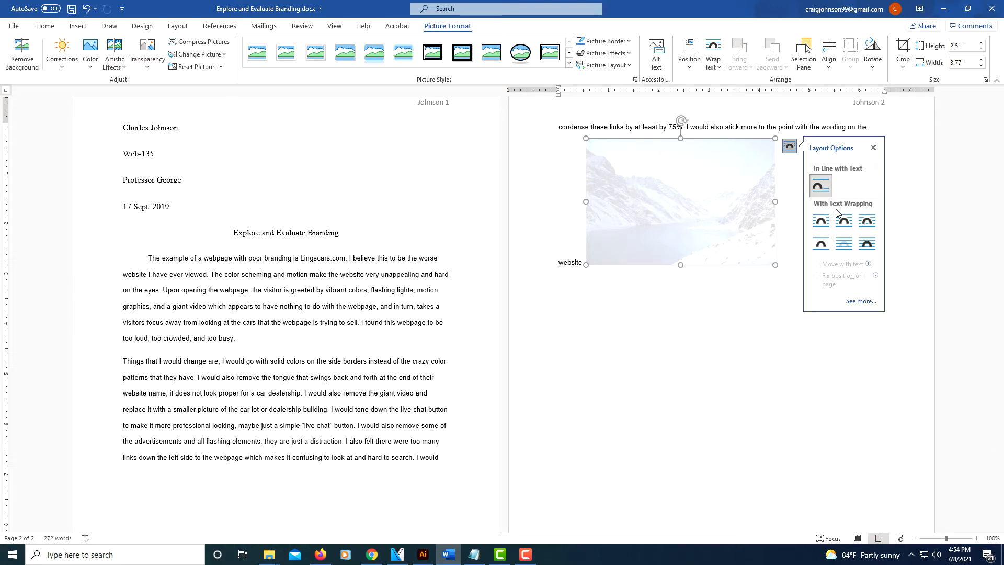
mouse_move(845, 244)
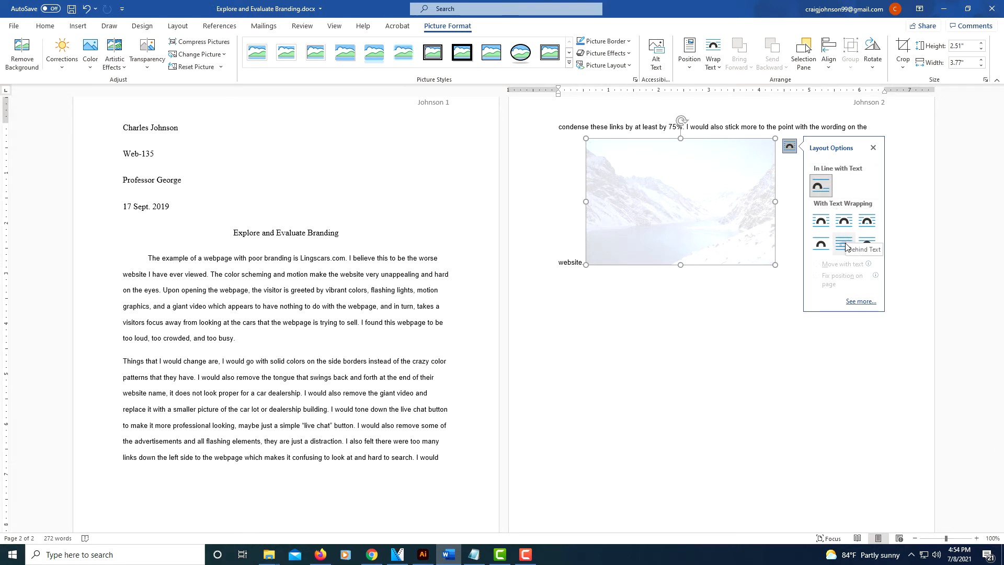
mouse_move(844, 249)
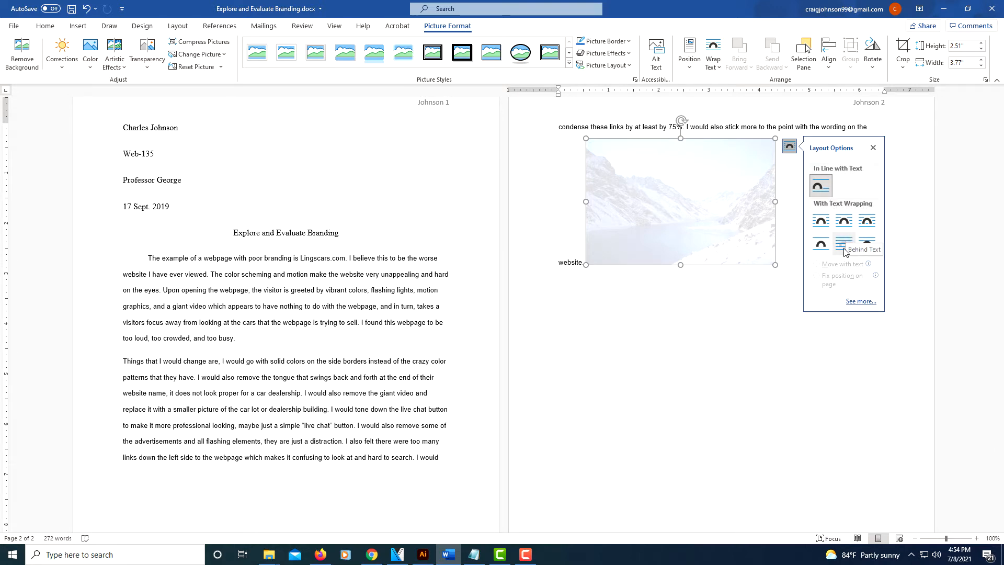
left_click(819, 245)
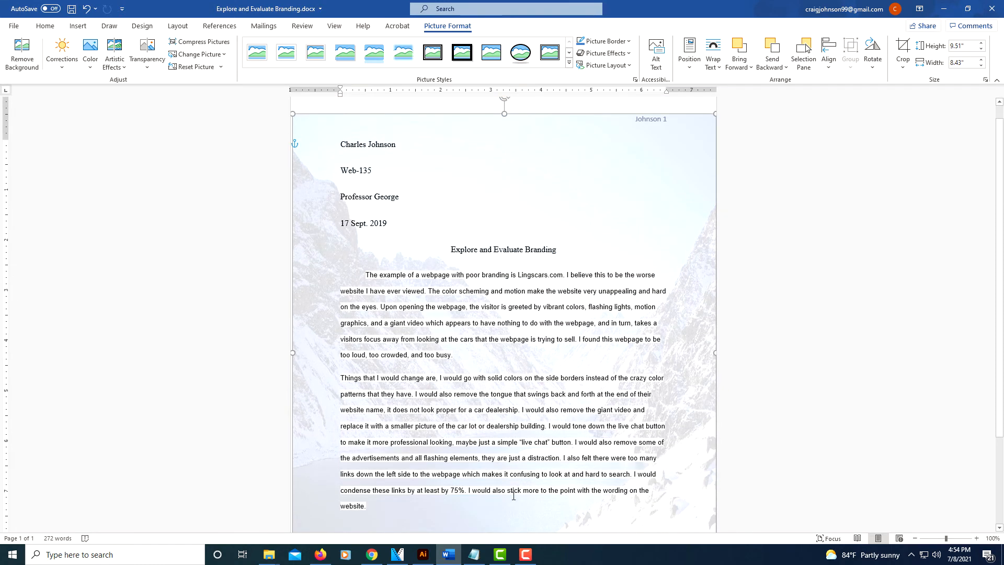
mouse_move(552, 221)
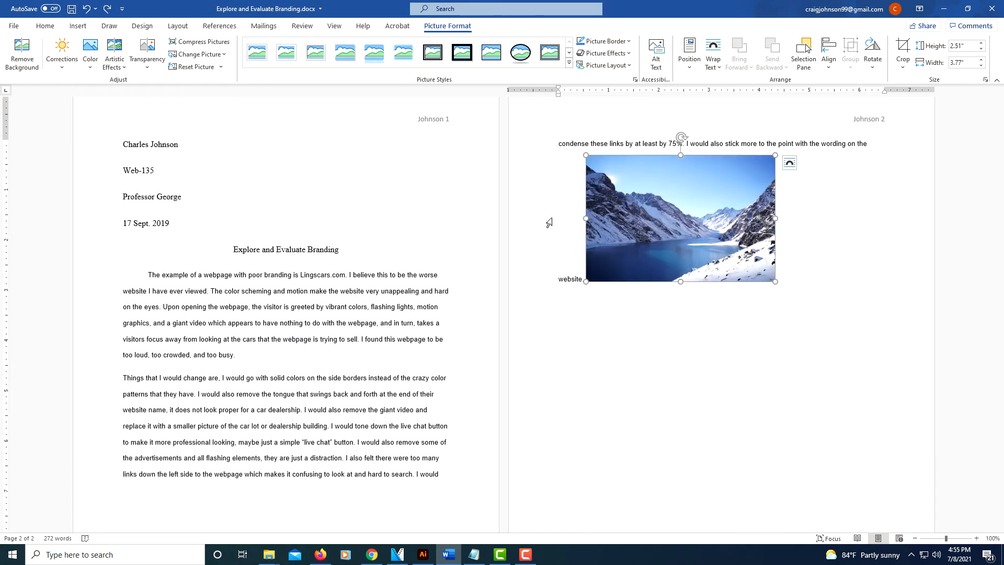
mouse_move(705, 231)
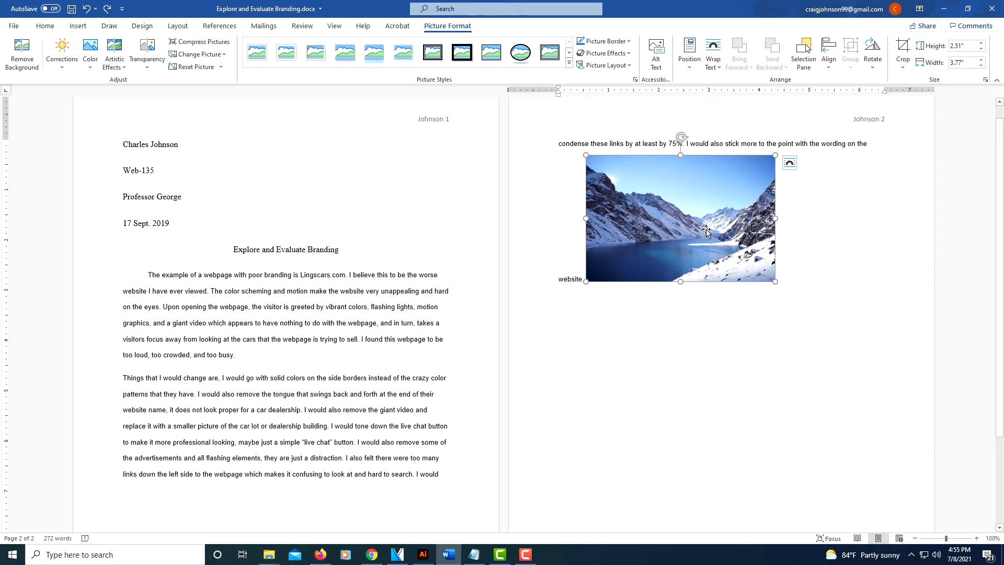
mouse_move(692, 229)
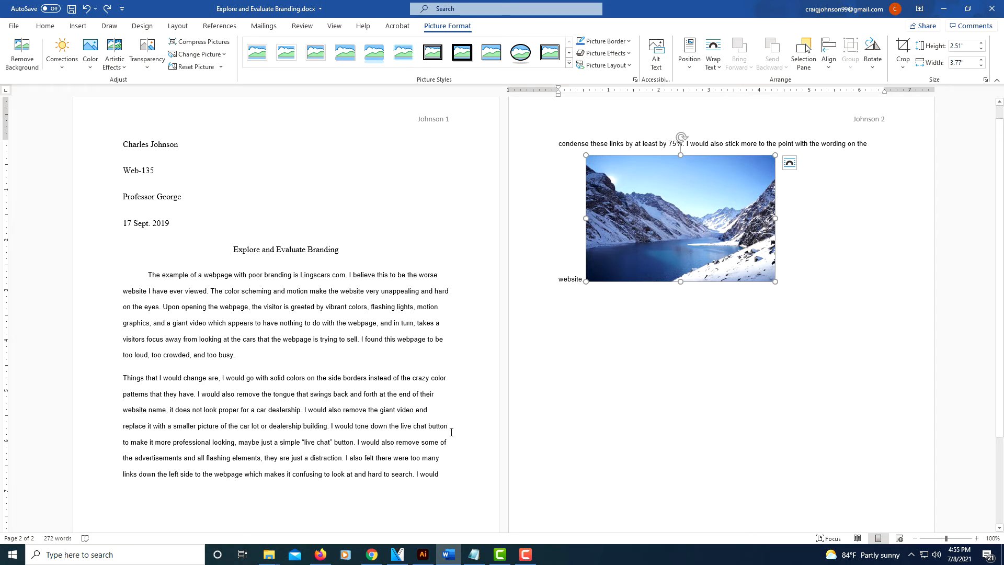
mouse_move(614, 269)
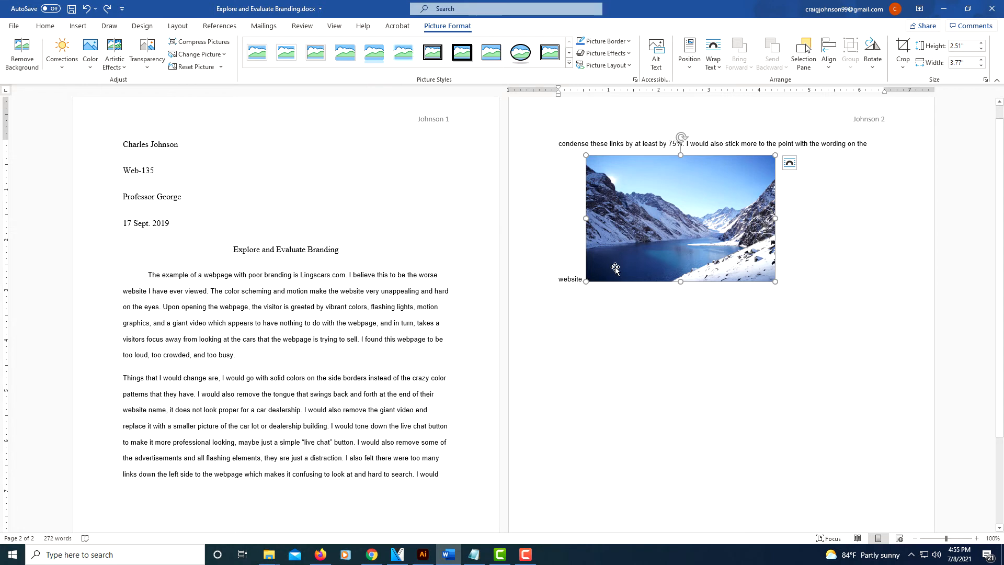
mouse_move(646, 255)
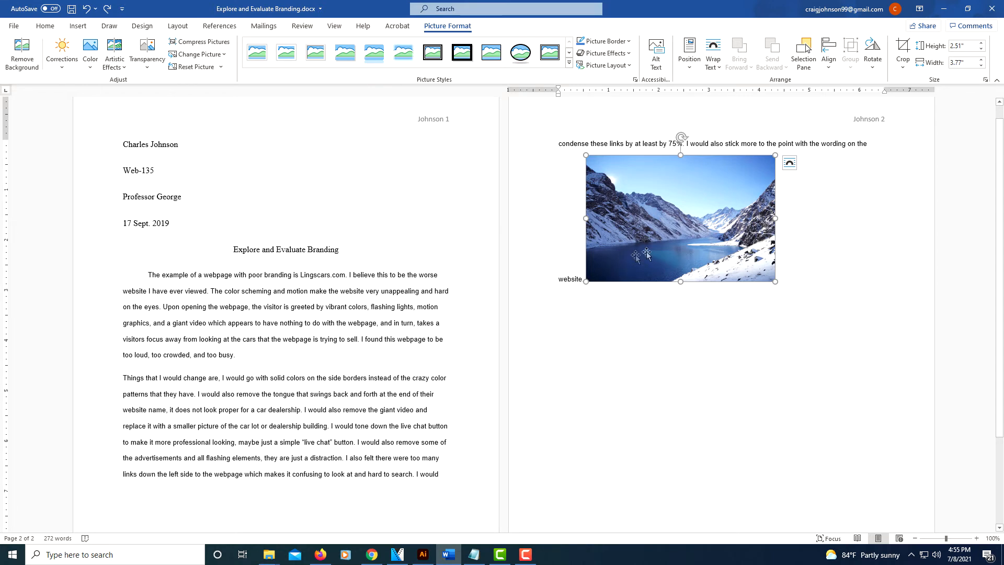
mouse_move(659, 225)
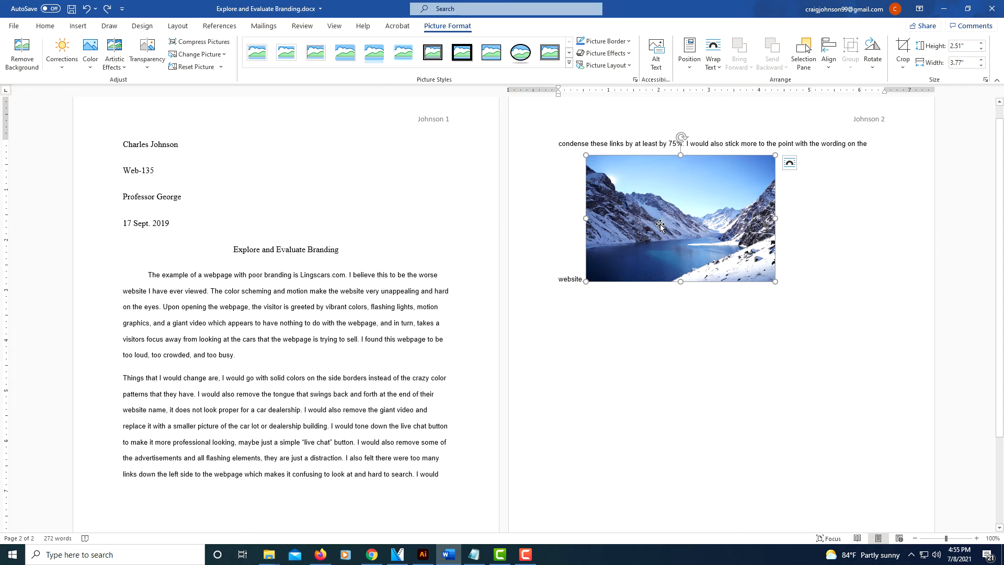
Step: Wrap the text Square around the photo and position it to the right of the second paragraph
right_click(660, 227)
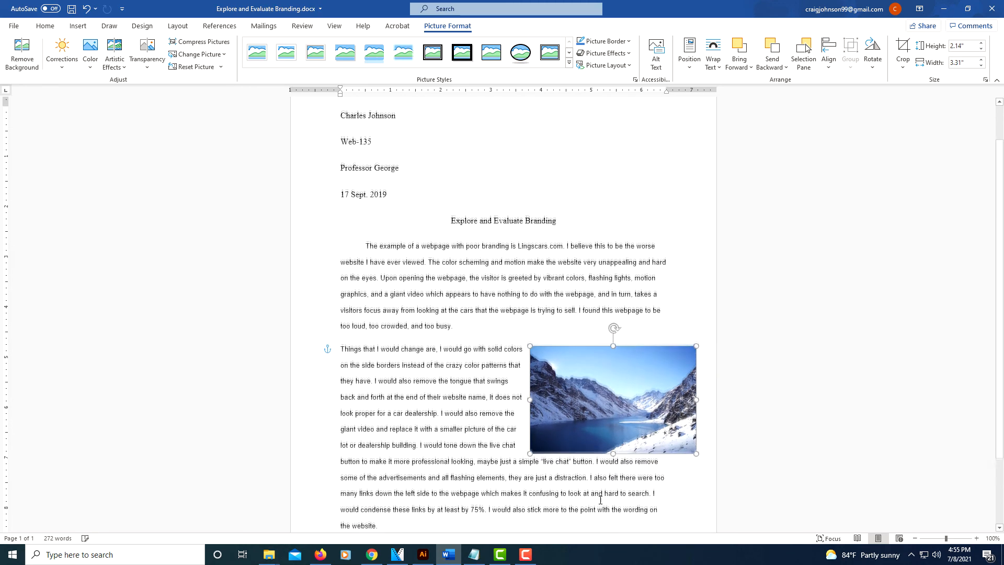
scroll("down", 3)
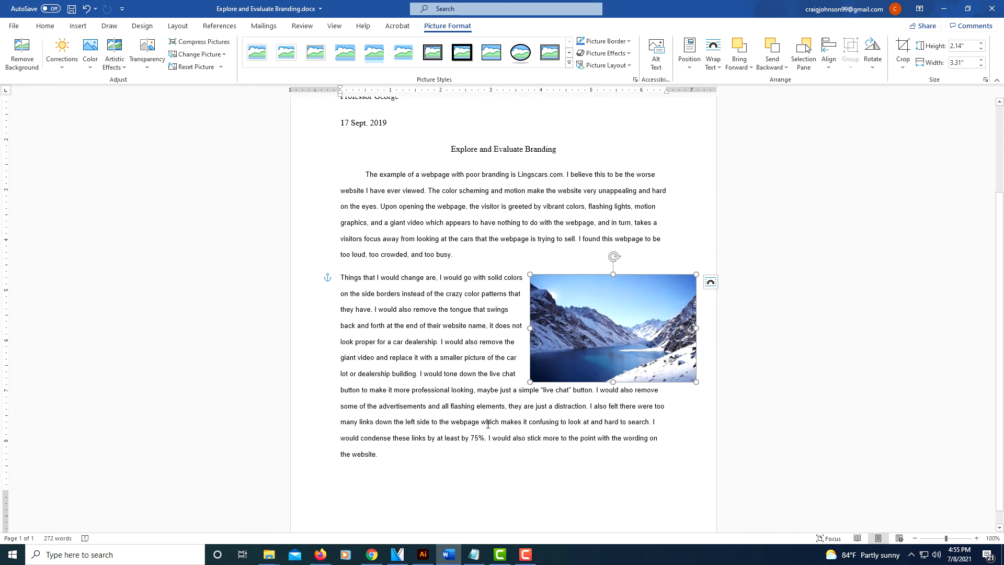
left_click(379, 454)
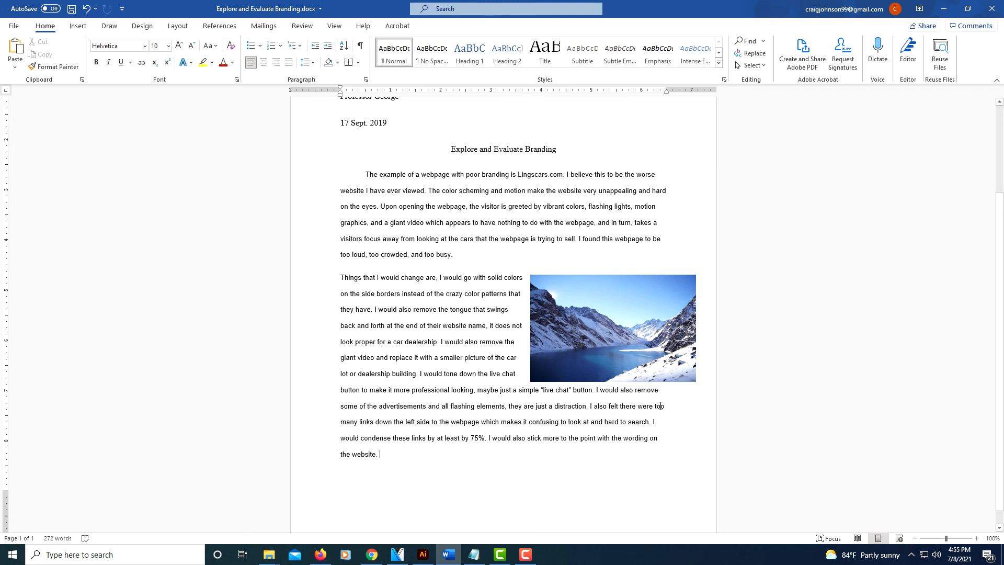
left_click(612, 328)
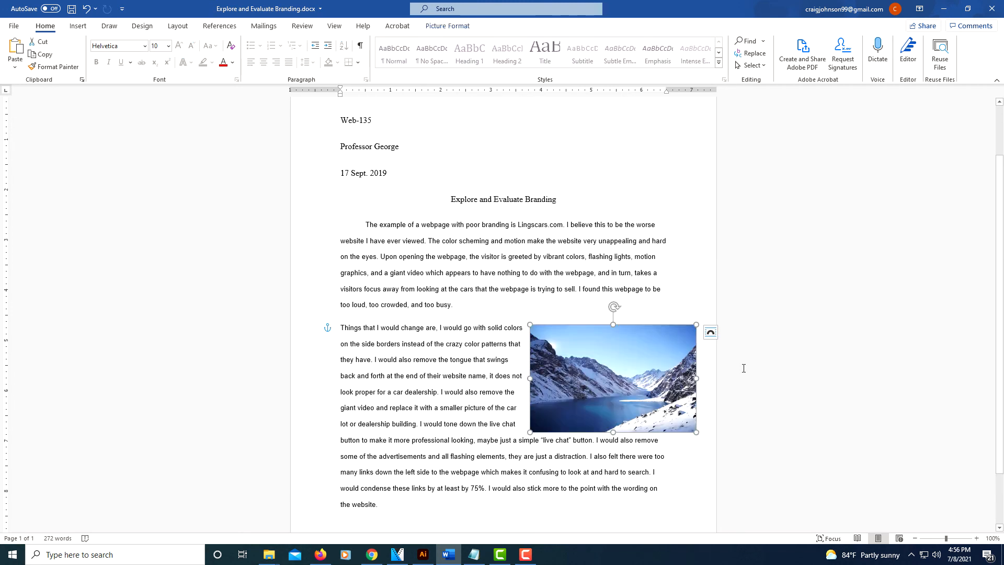